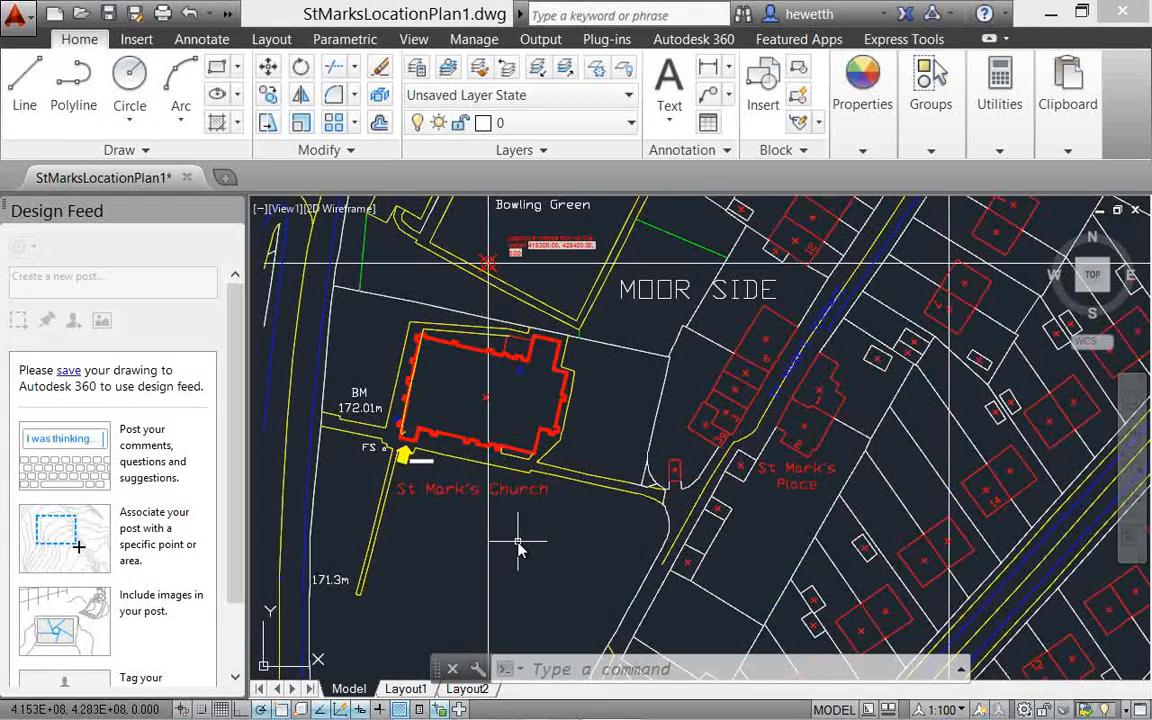
pyautogui.moveTo(310, 324)
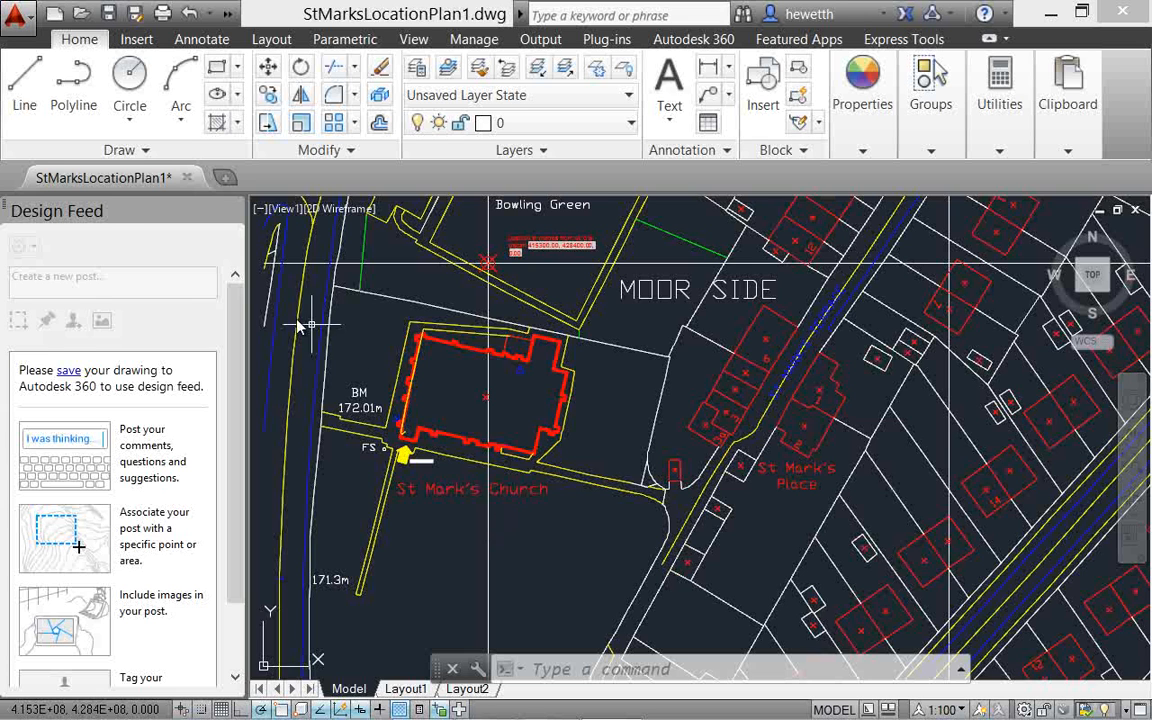
pyautogui.moveTo(128, 238)
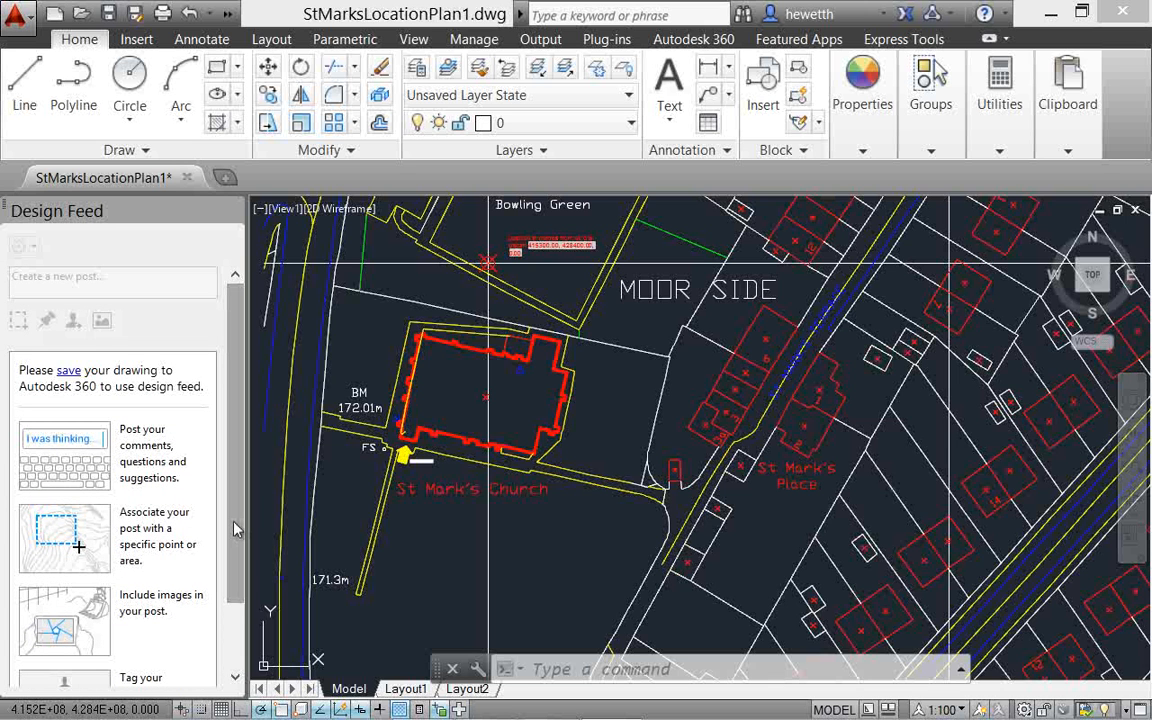
pyautogui.moveTo(692, 40)
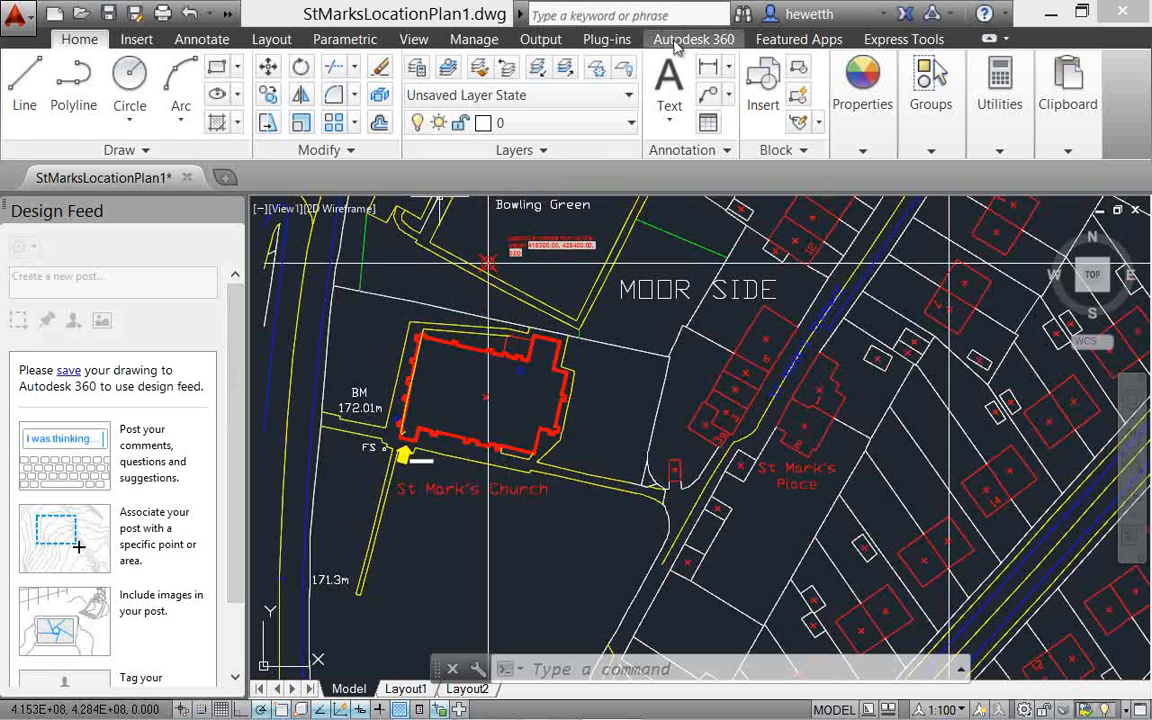
# Open the Design Feed palette from the Autodesk 360 ribbon tab
pyautogui.click(692, 40)
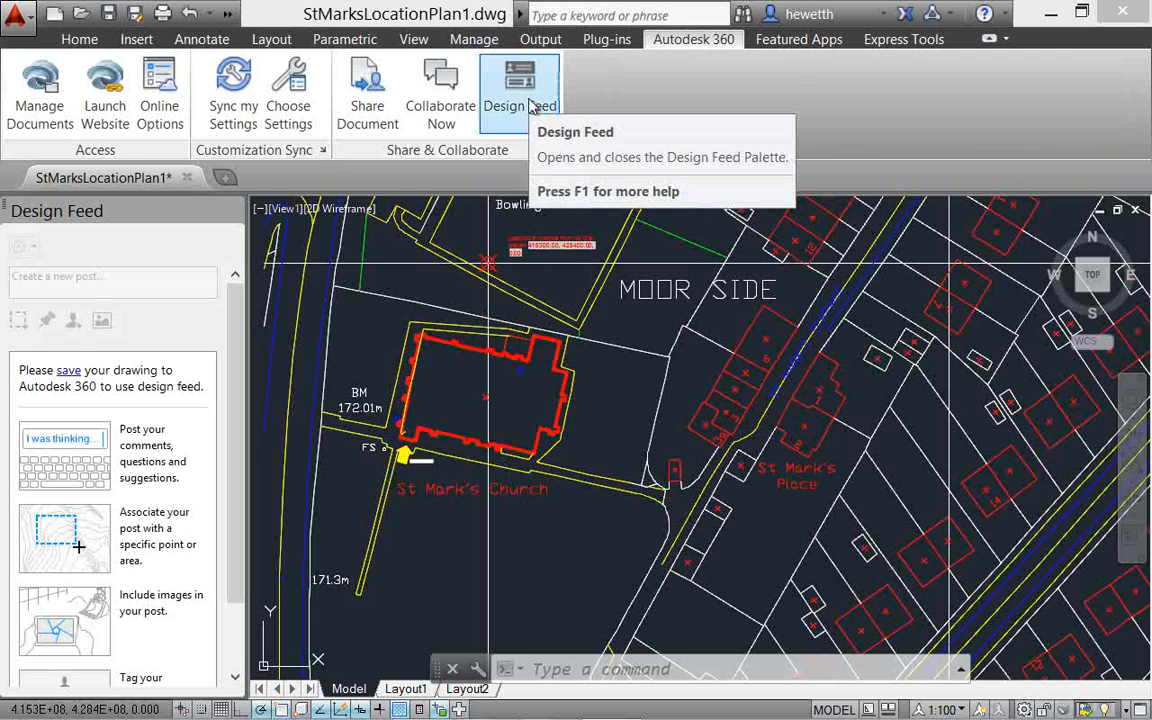
pyautogui.click(520, 90)
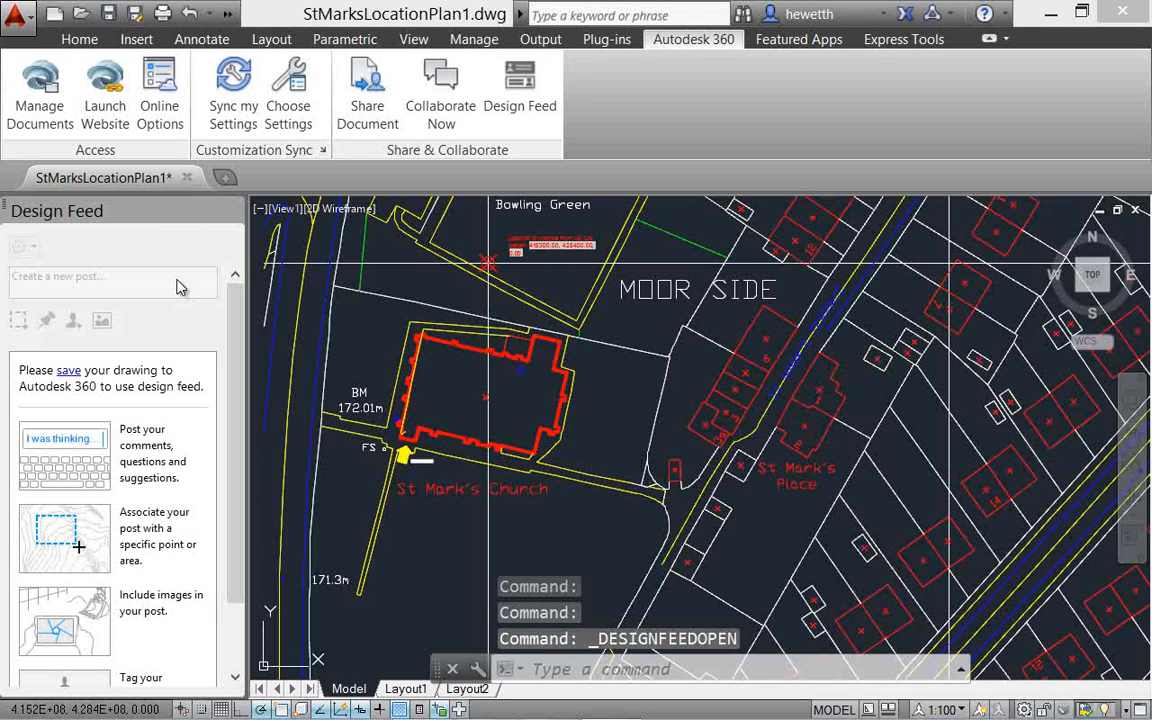
pyautogui.moveTo(102, 320)
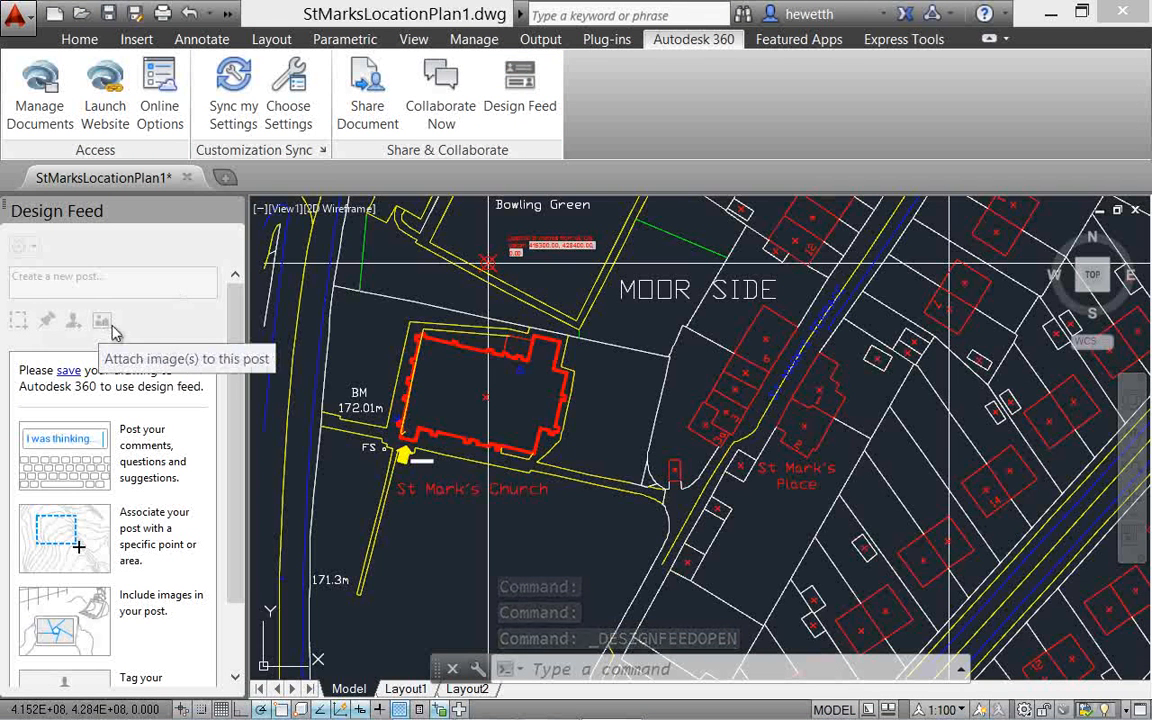
pyautogui.moveTo(68, 380)
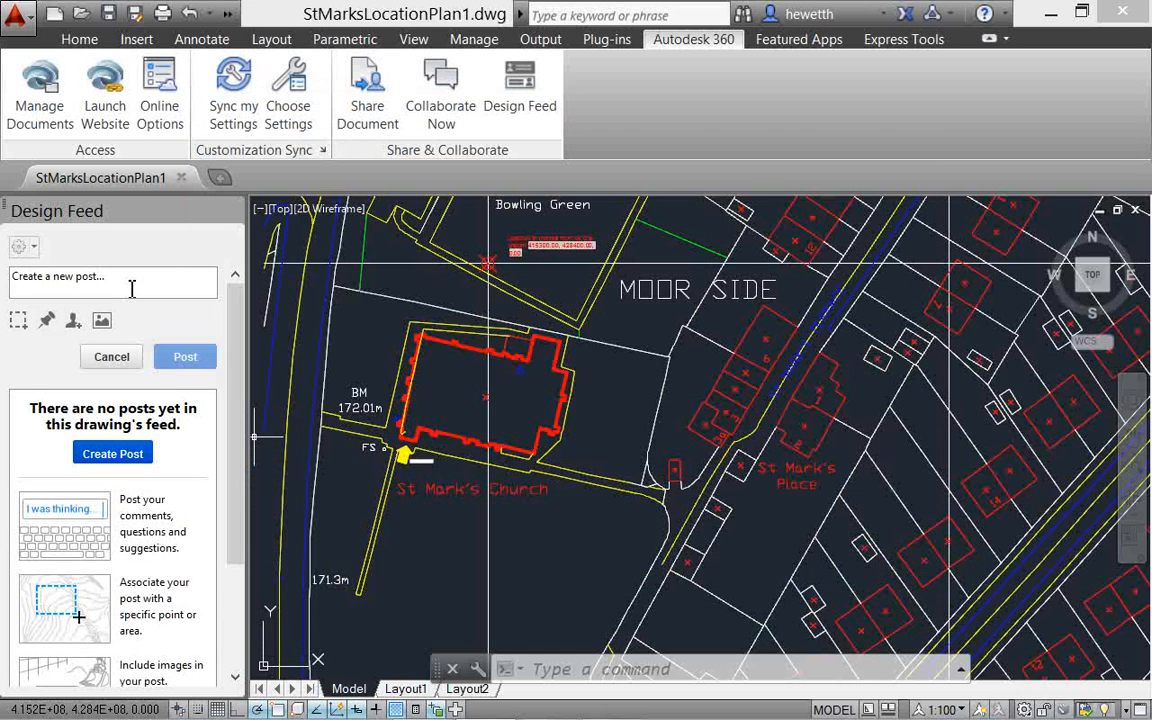
# Post the note that this church will be converted into apartments
pyautogui.click(112, 282)
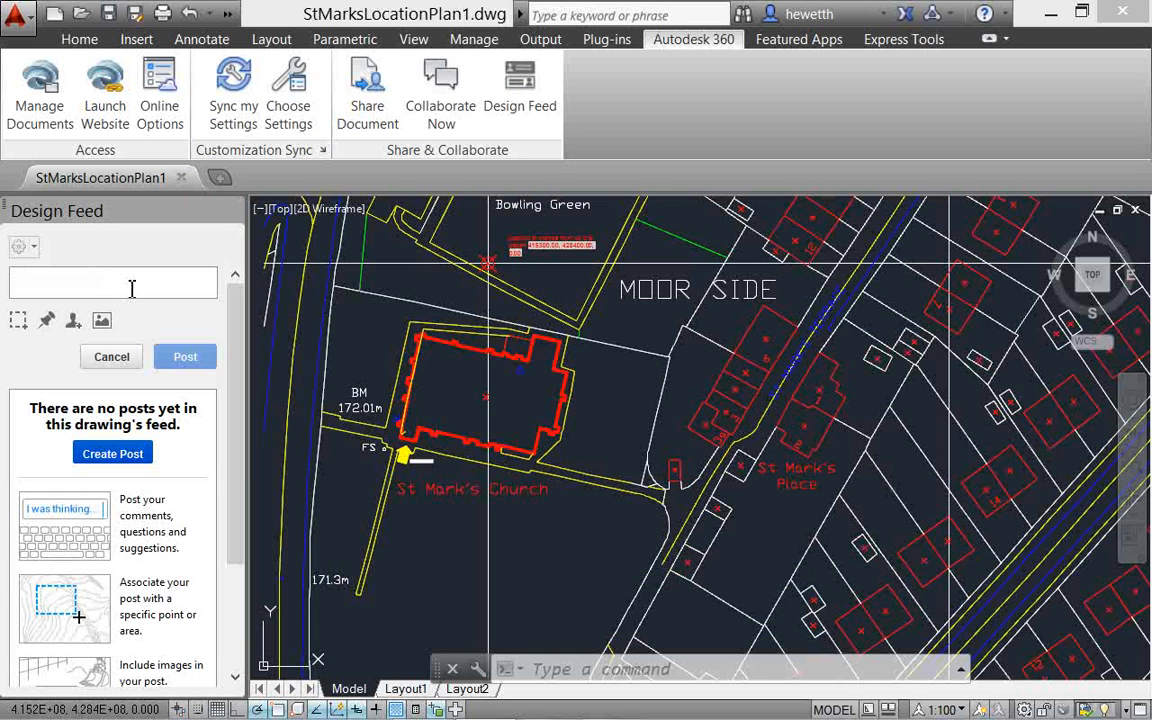
pyautogui.write('This church will be renovated into')
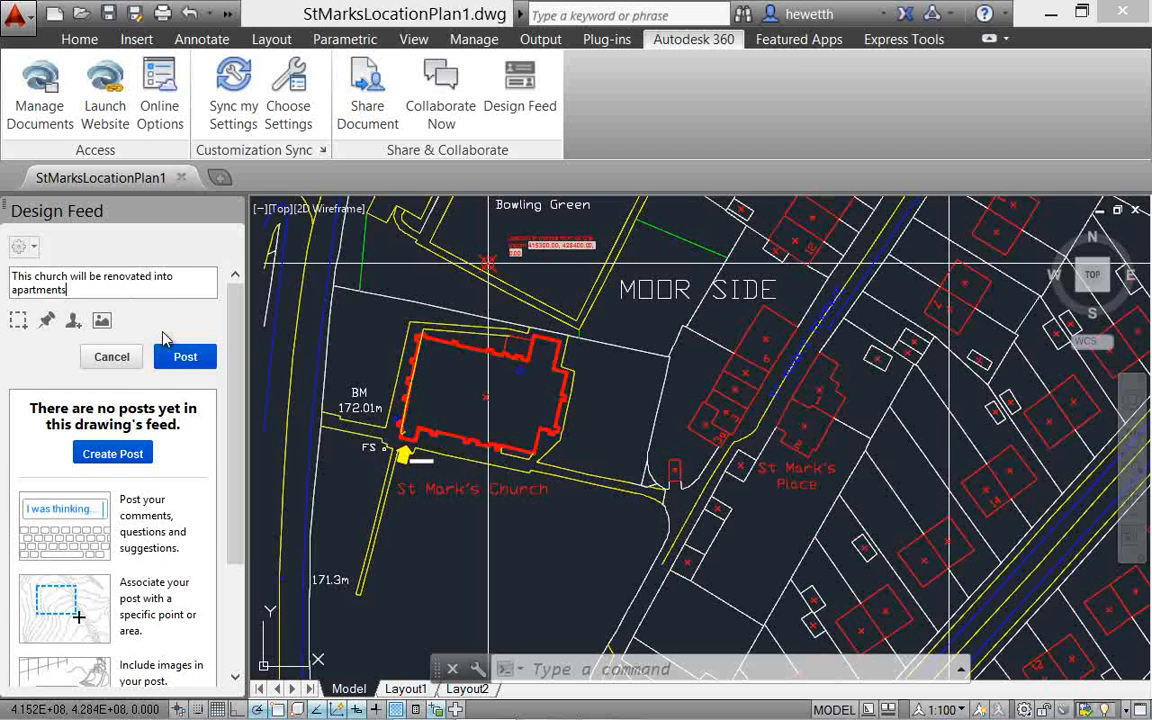
pyautogui.click(184, 356)
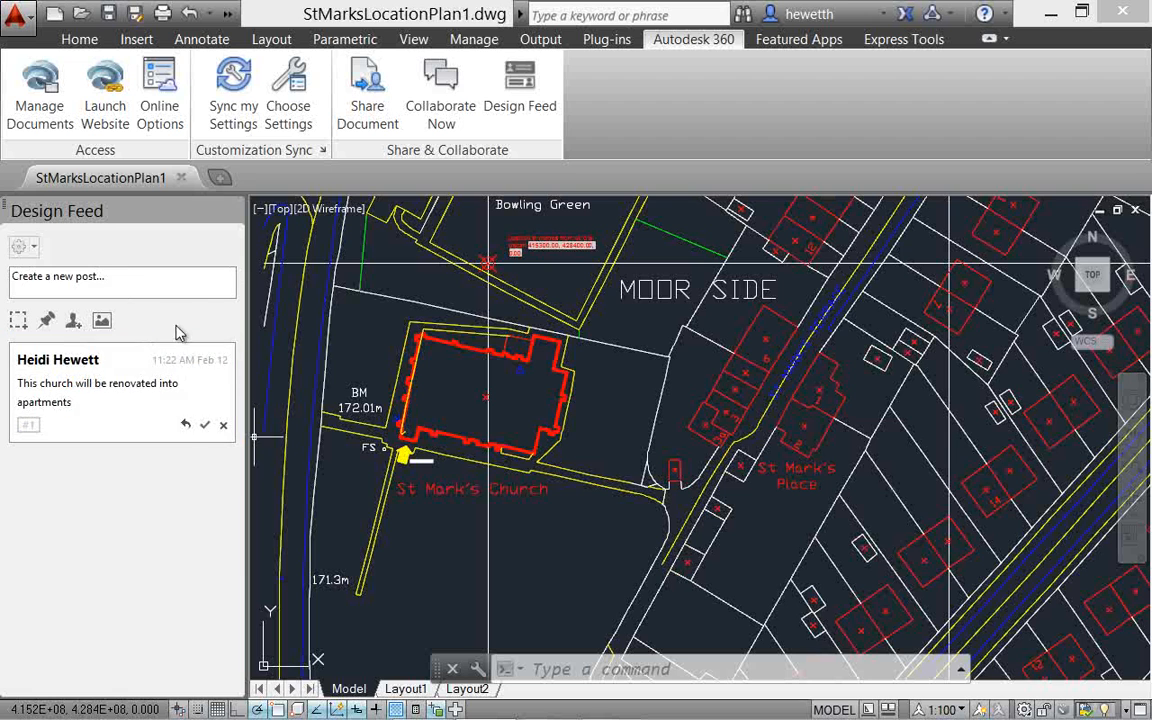
# Post 'Charley, do you know where the parking...' question with a colleague tagged
pyautogui.write('Charley')
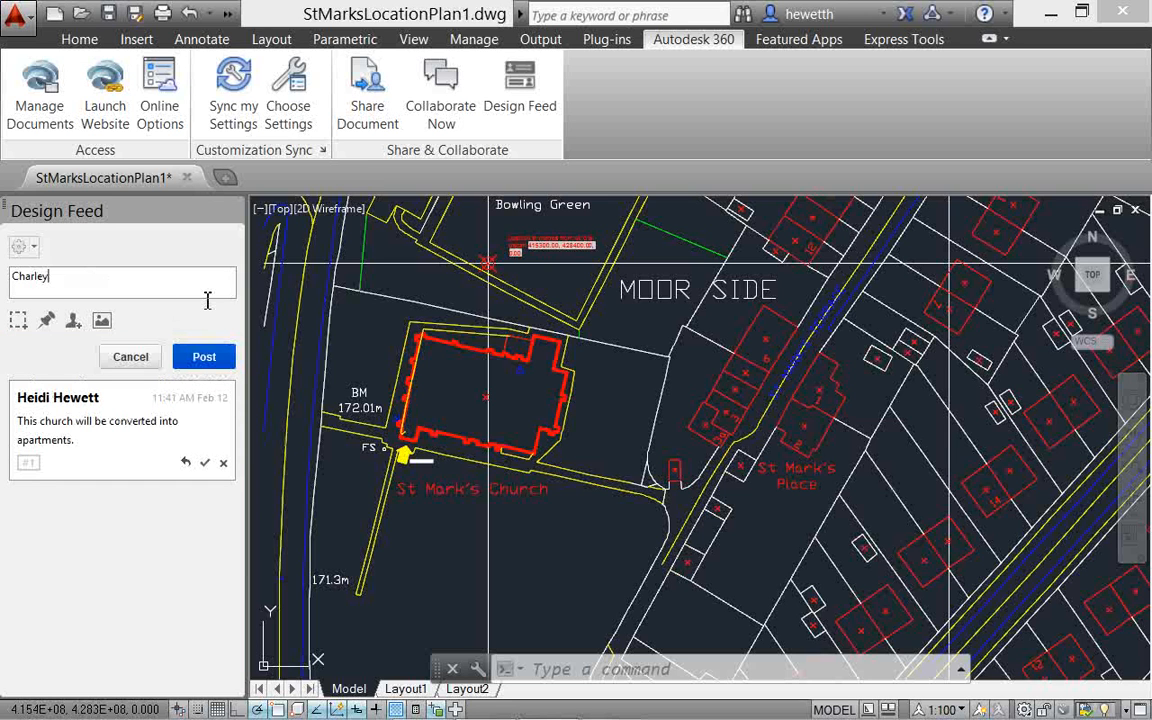
pyautogui.write(', do you know')
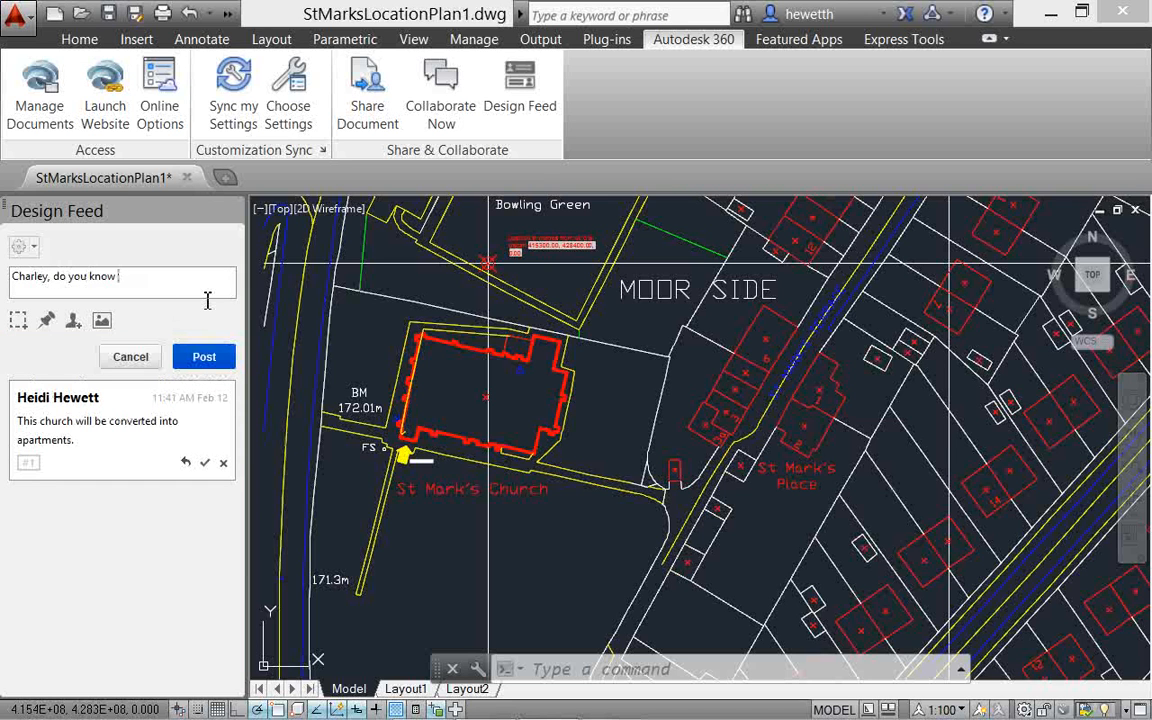
pyautogui.write('where the parking lot is?')
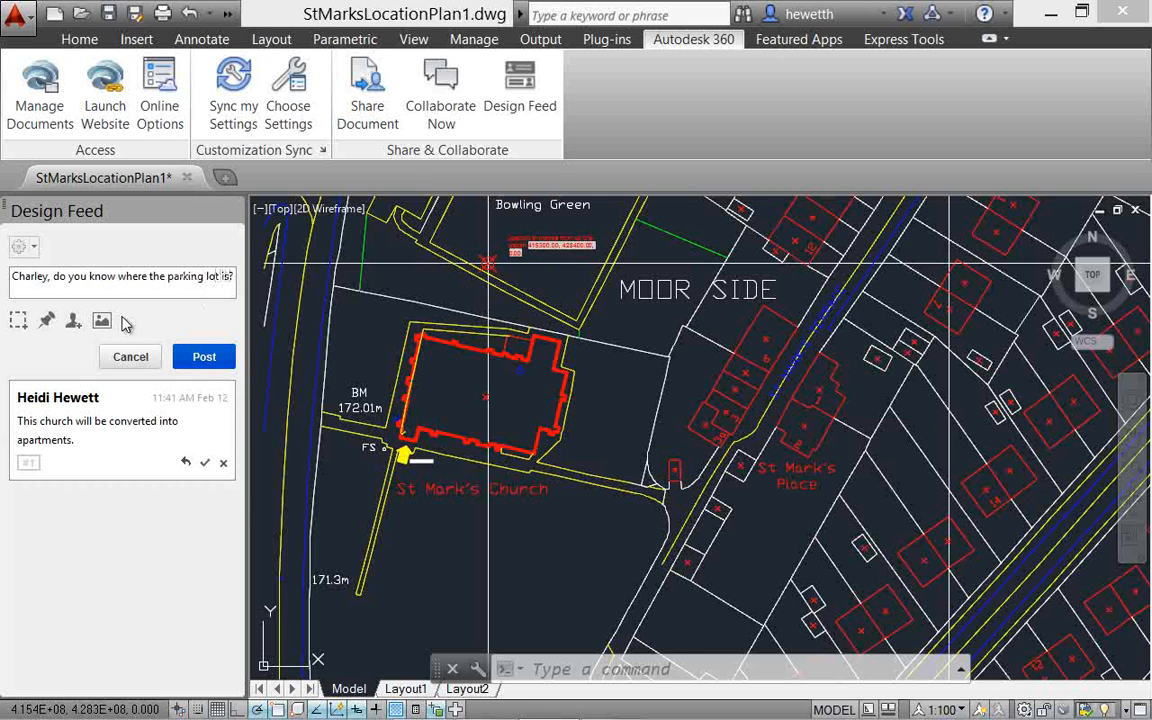
pyautogui.click(72, 320)
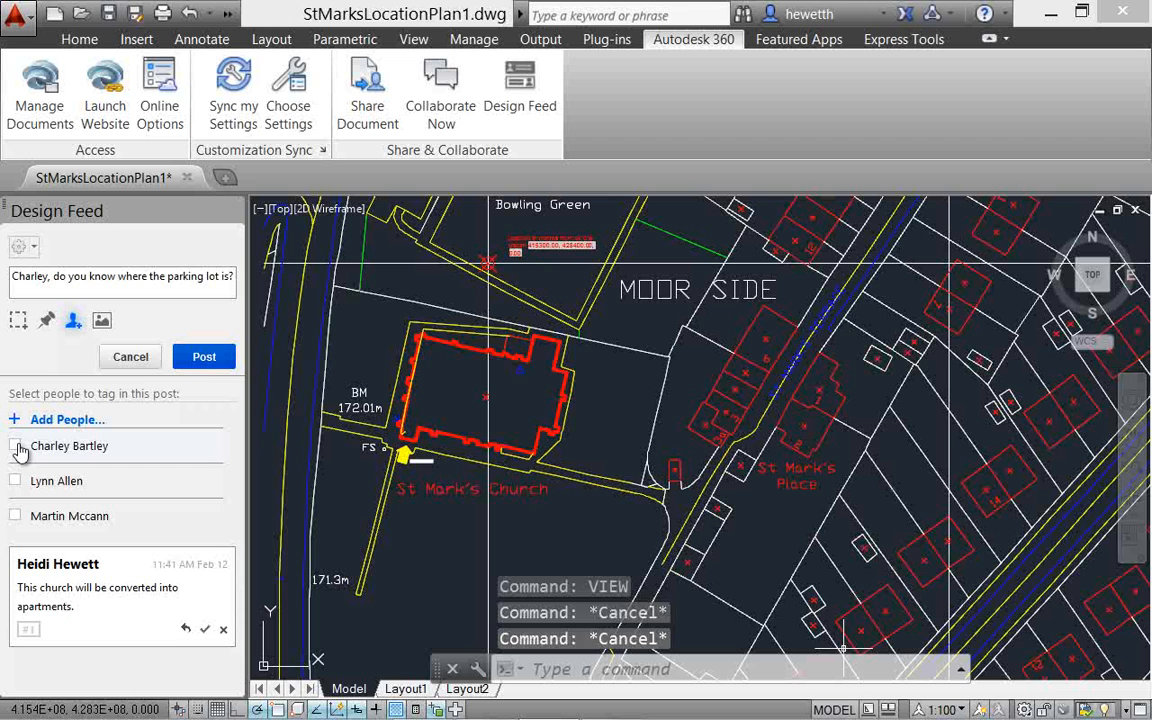
pyautogui.click(204, 356)
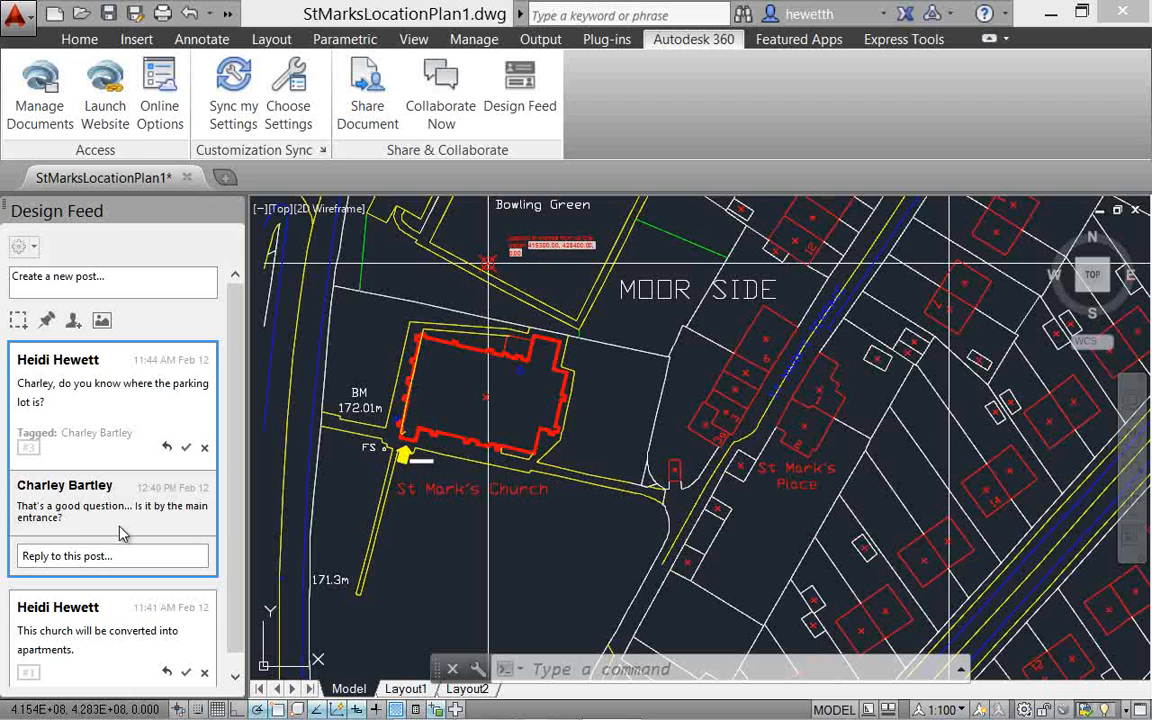
pyautogui.click(112, 276)
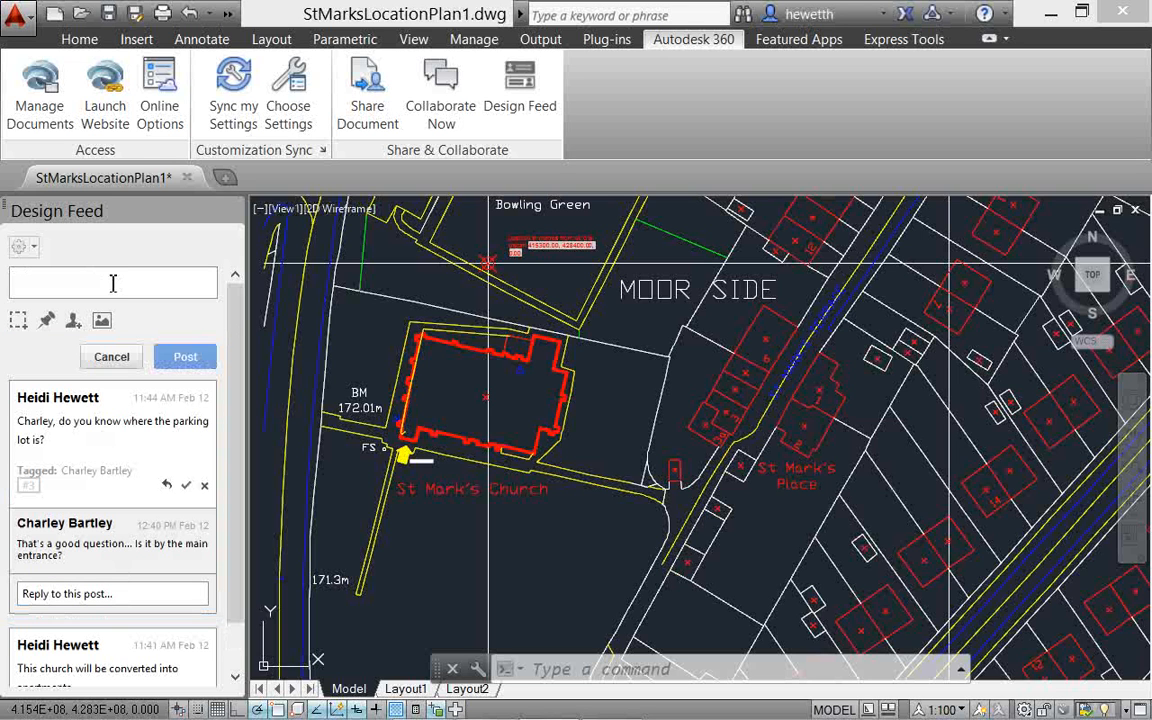
# Post 'The main entrance...' note pinned to the main entrance point on the plan
pyautogui.write('The main entrance is here')
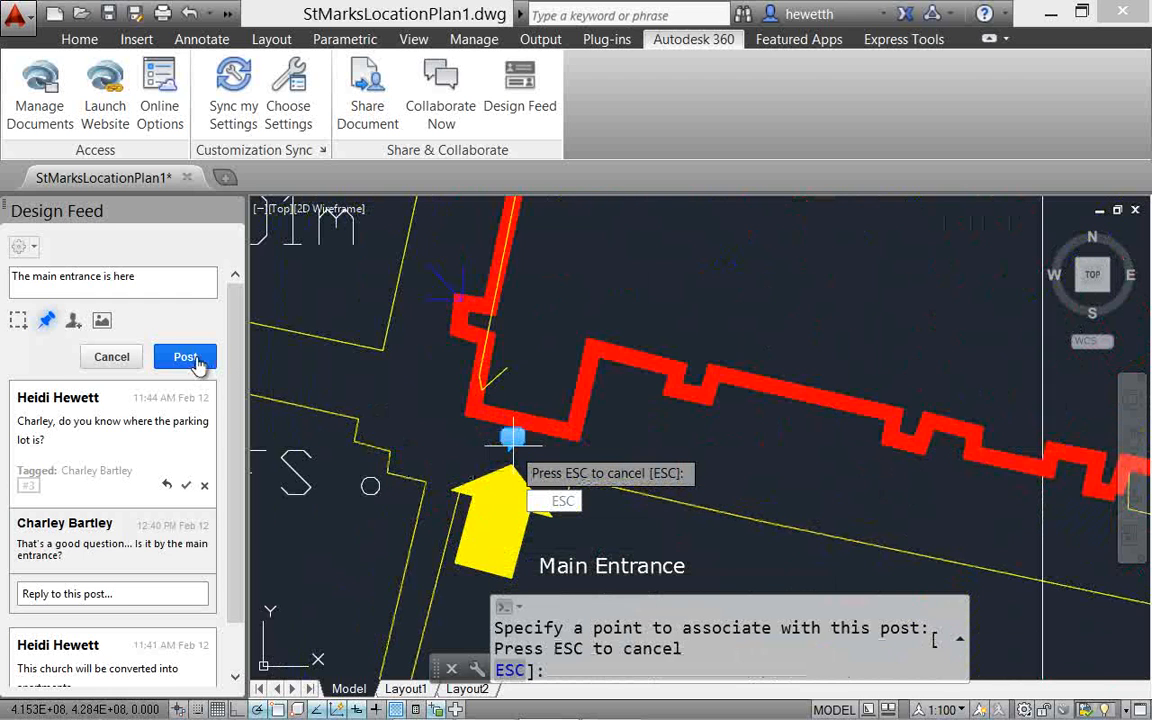
pyautogui.click(184, 356)
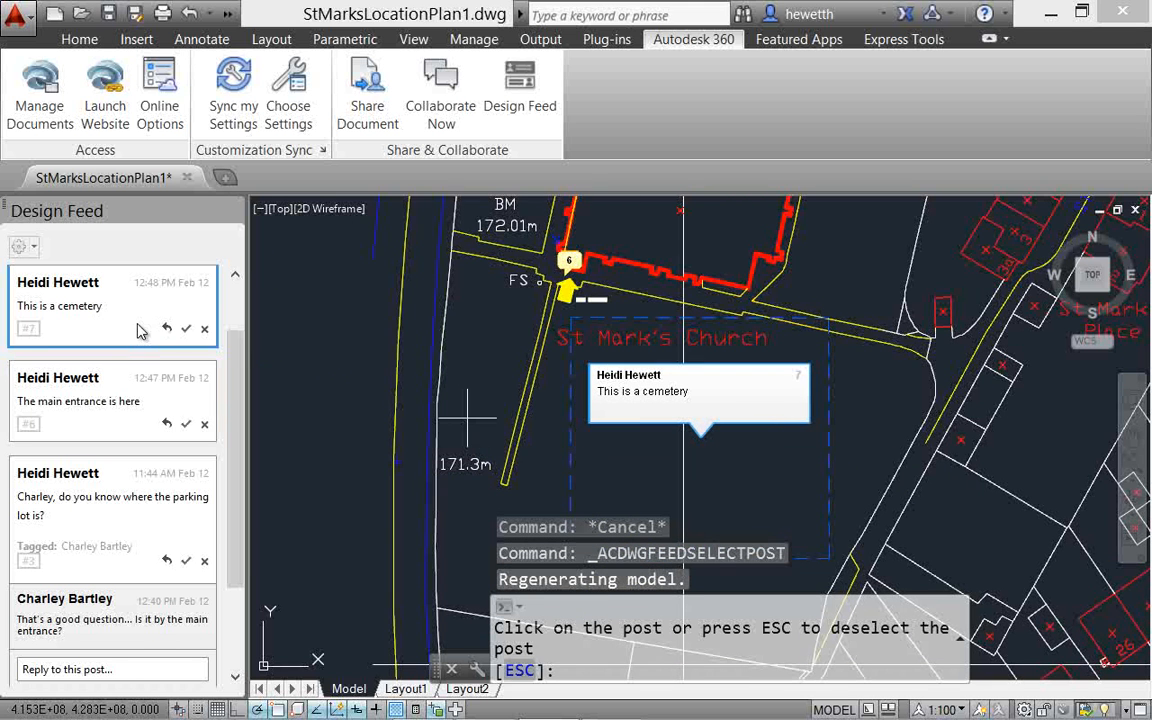
pyautogui.moveTo(210, 370)
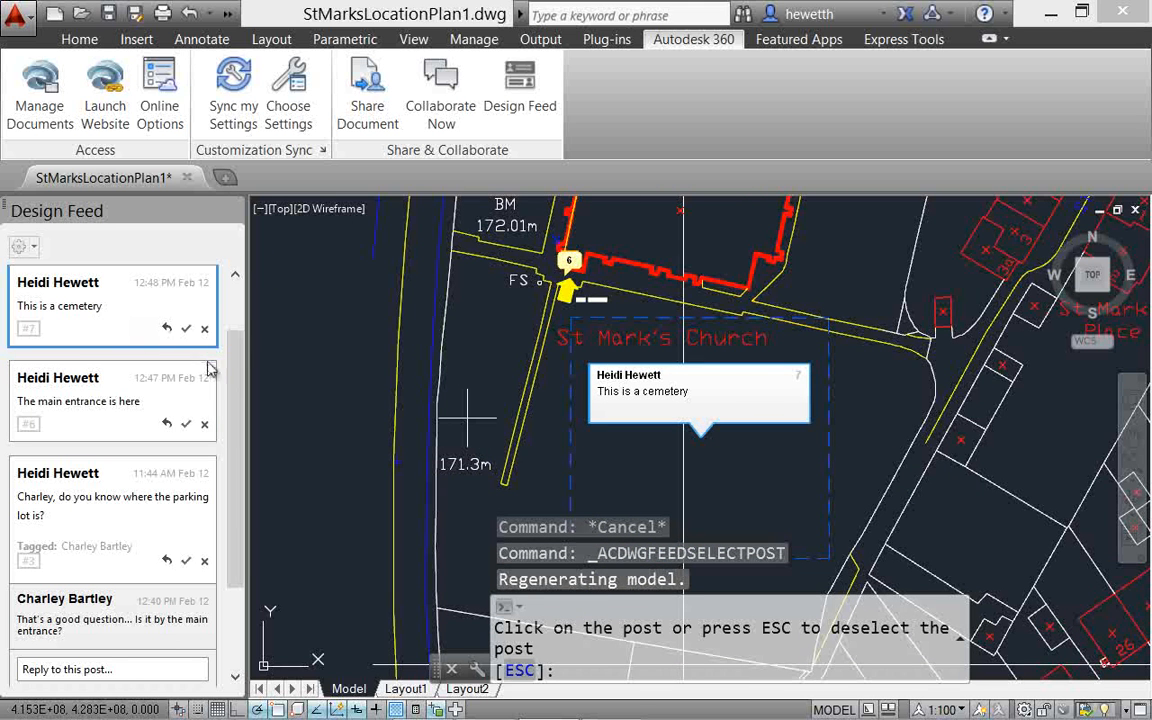
# Post 'Martin, is there a parking lot on the property? I can't tell from the aerial view.' with the aerial photo attached
pyautogui.write('Martin, is there a parking')
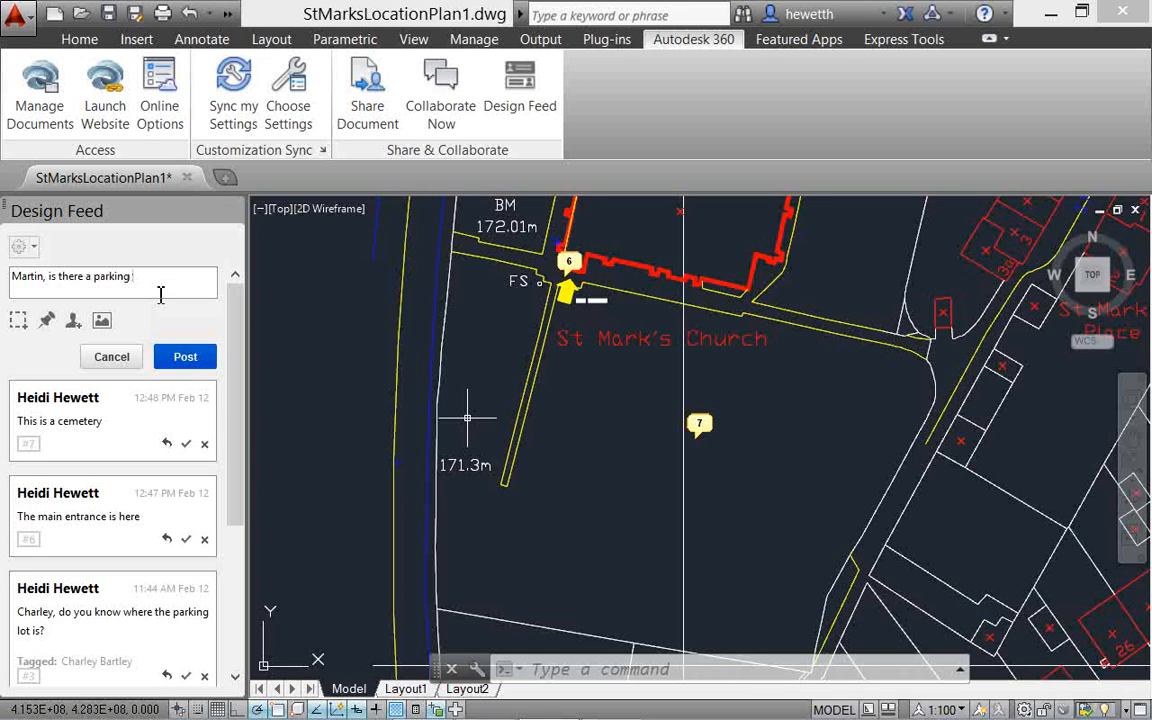
pyautogui.write("lot on the property? I can't tell from the aerial view.")
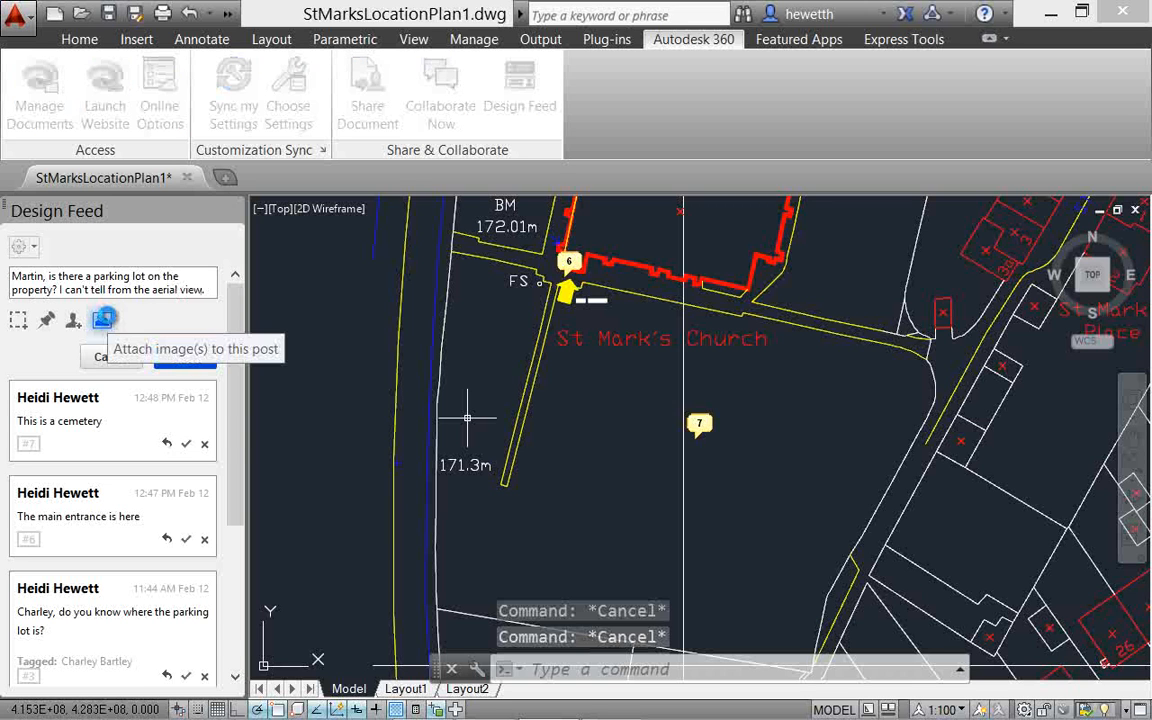
pyautogui.click(104, 320)
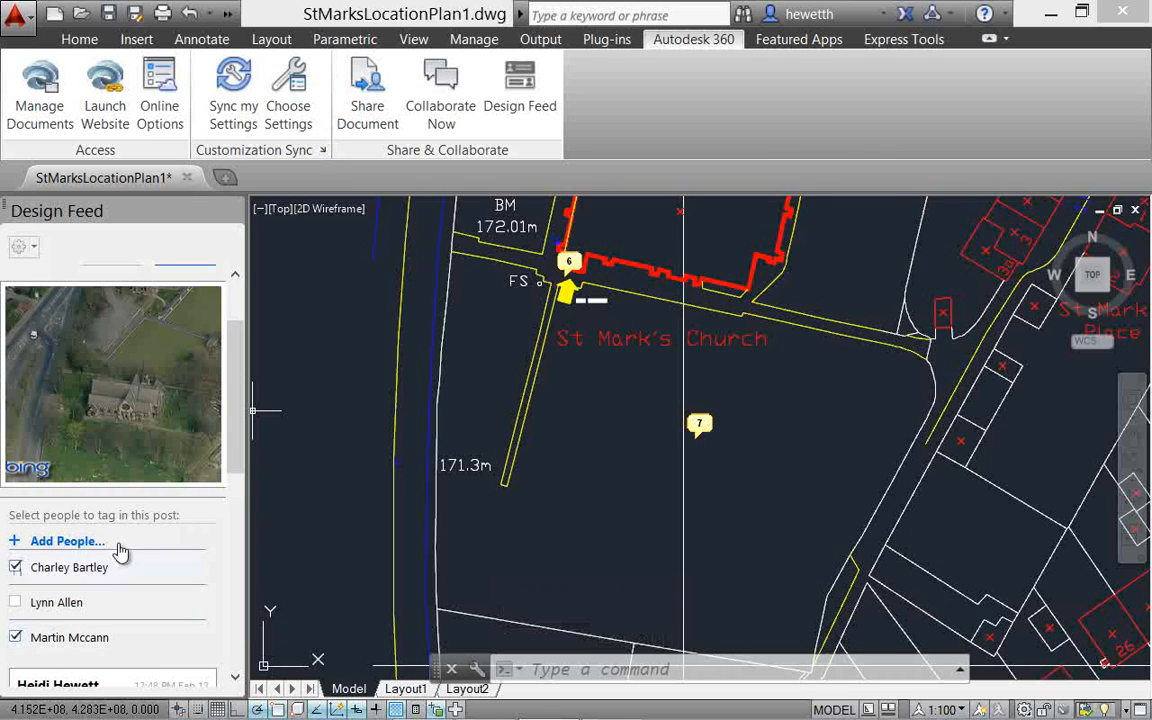
pyautogui.write("Martin, is there a parking lot on the property? I can't tell from the aerial view.")
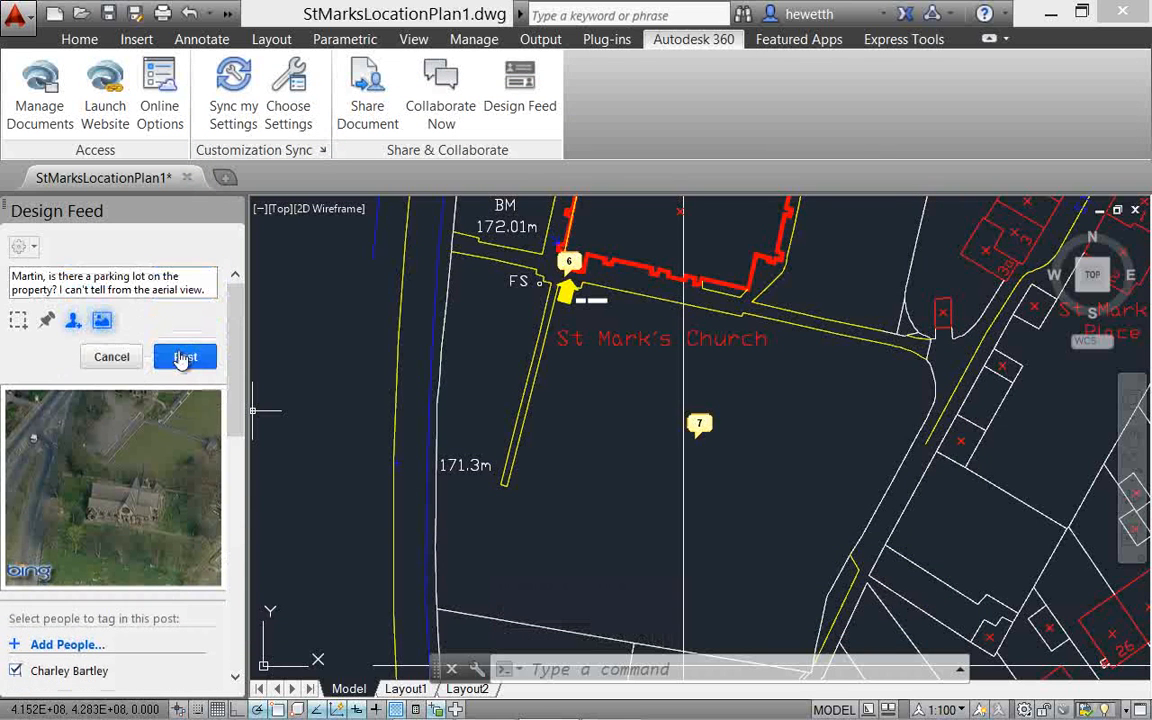
pyautogui.click(184, 356)
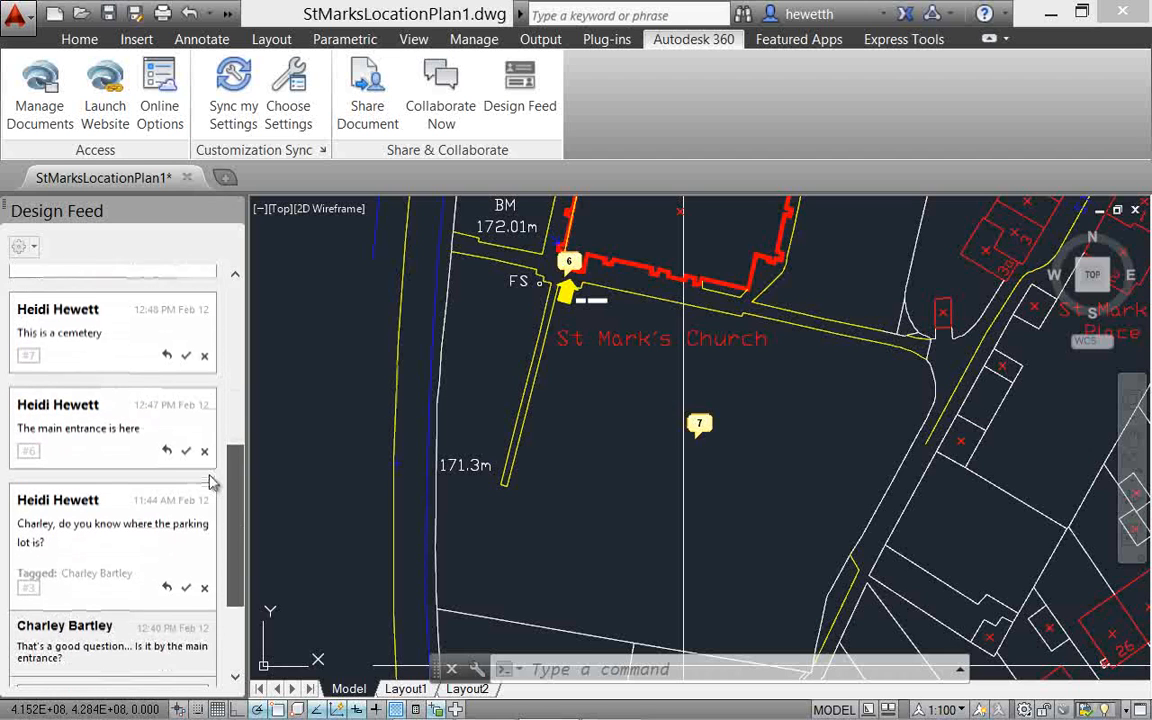
# Resolve the apartment-conversion post and uncheck Show resolved in the feed settings
pyautogui.scroll(-3)
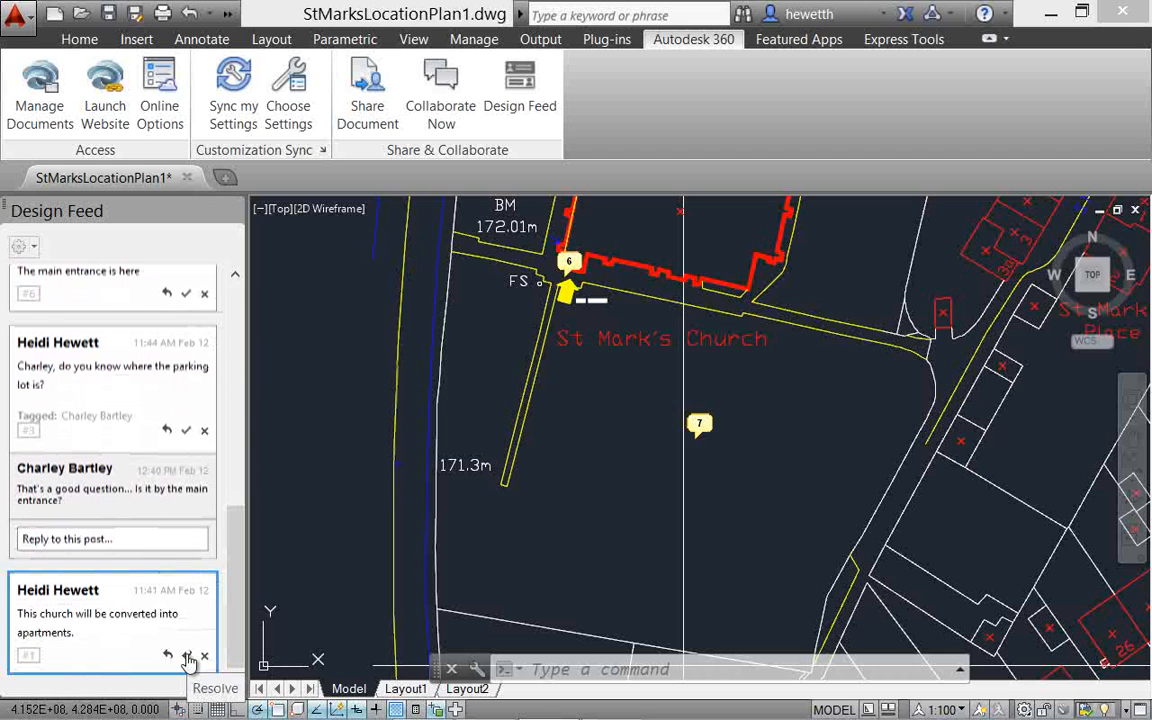
pyautogui.click(188, 656)
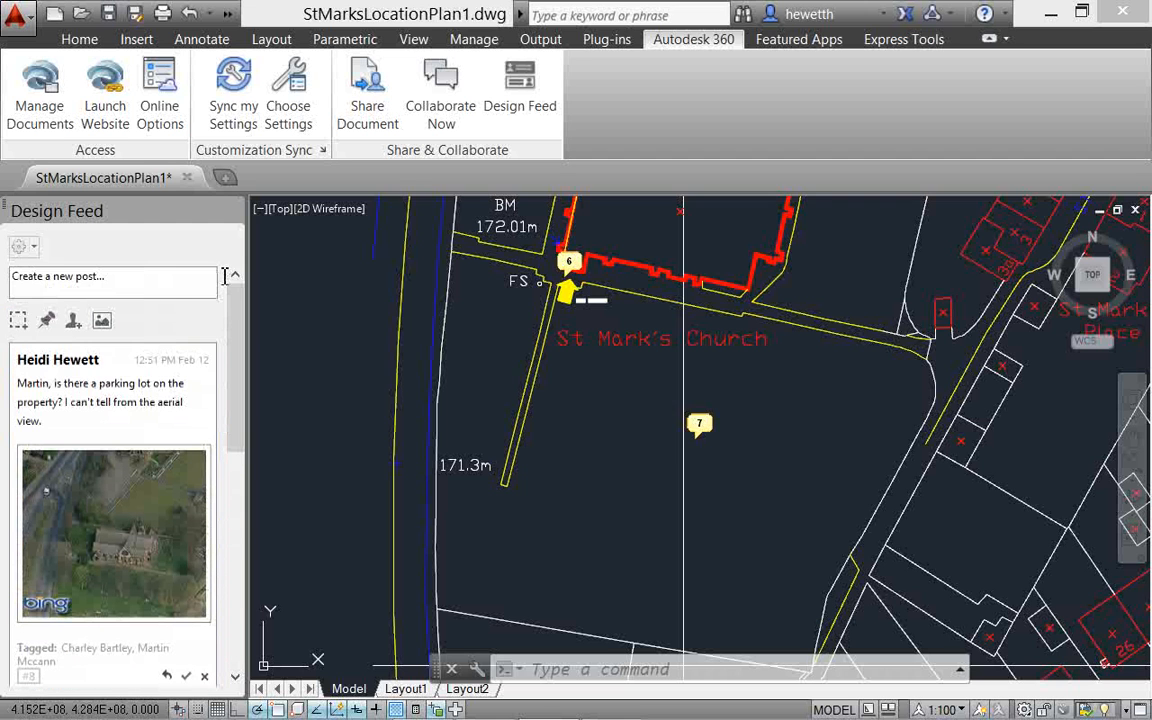
pyautogui.click(18, 246)
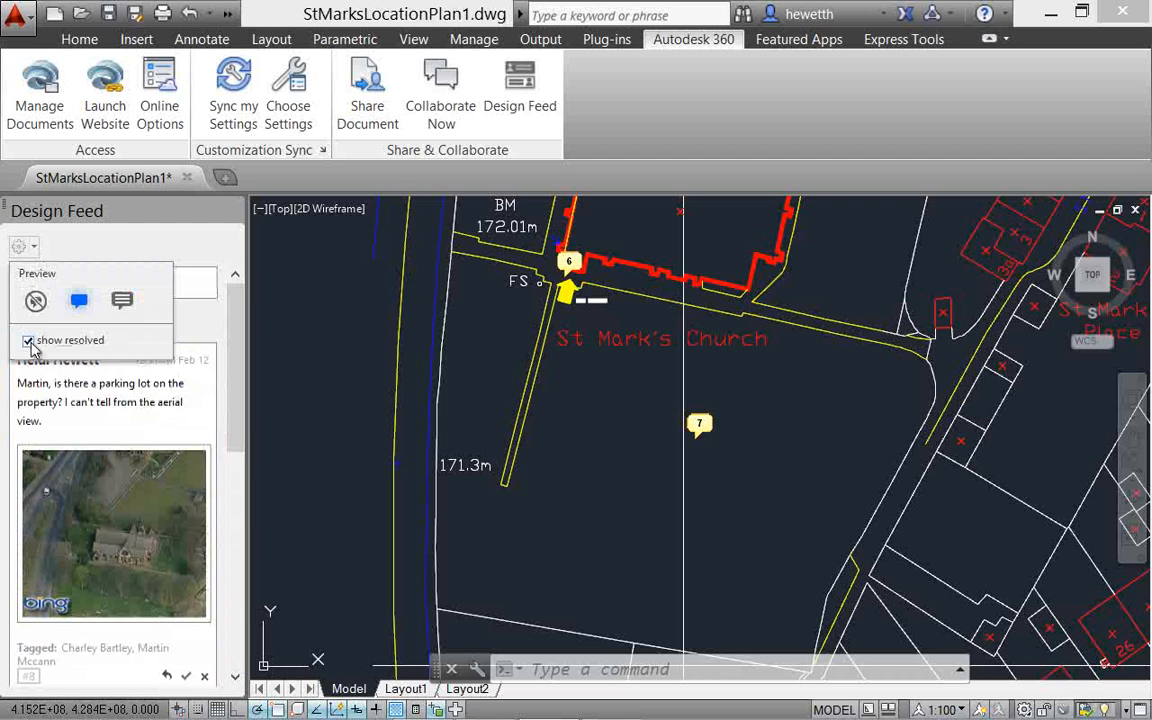
pyautogui.click(28, 340)
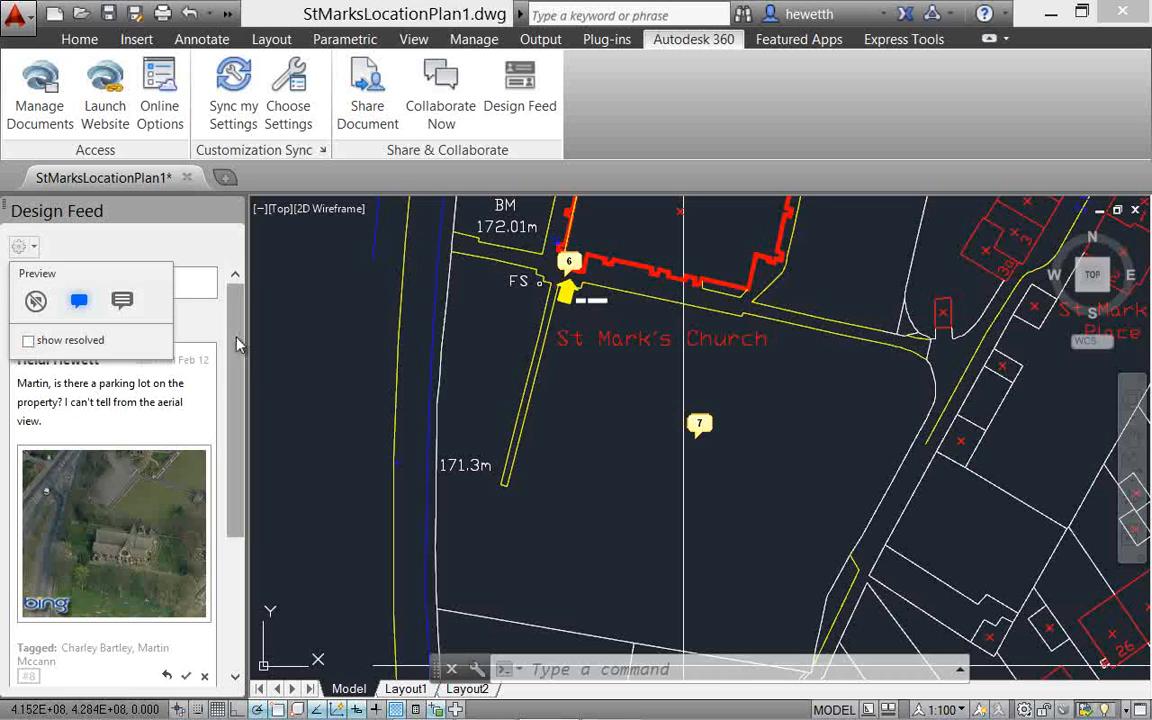
pyautogui.scroll(-3)
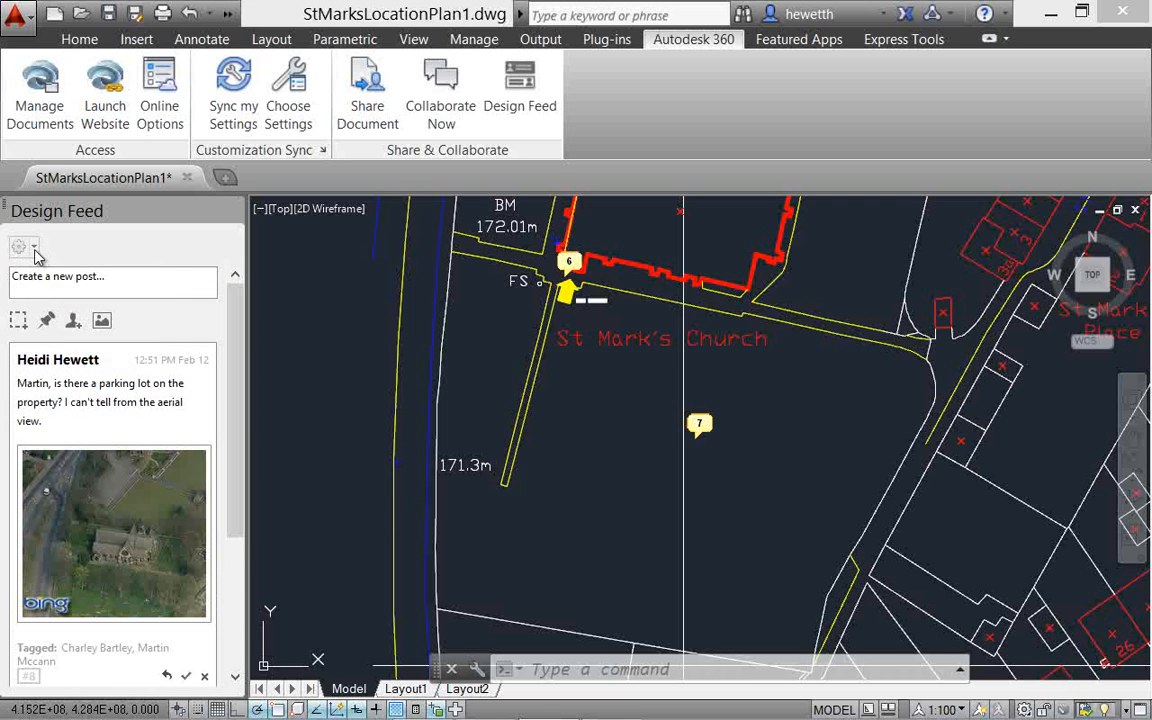
# Choose the expanded bubble preview so posts show as full-text callouts on the plan
pyautogui.click(18, 248)
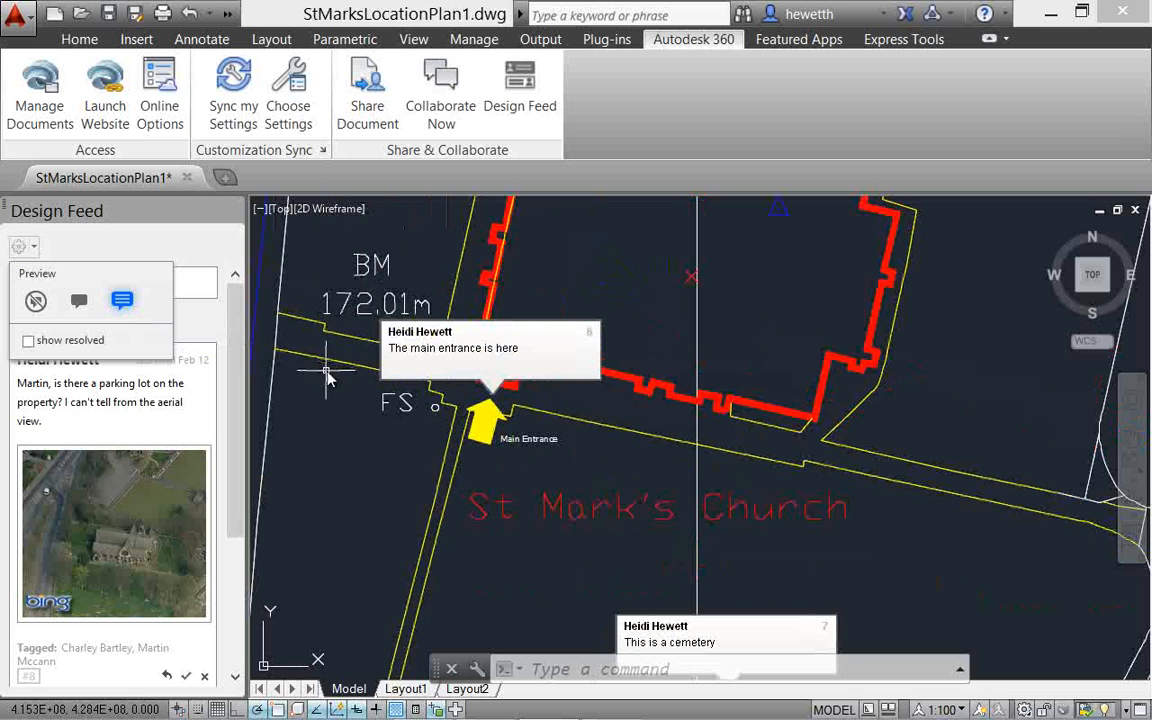
pyautogui.moveTo(80, 302)
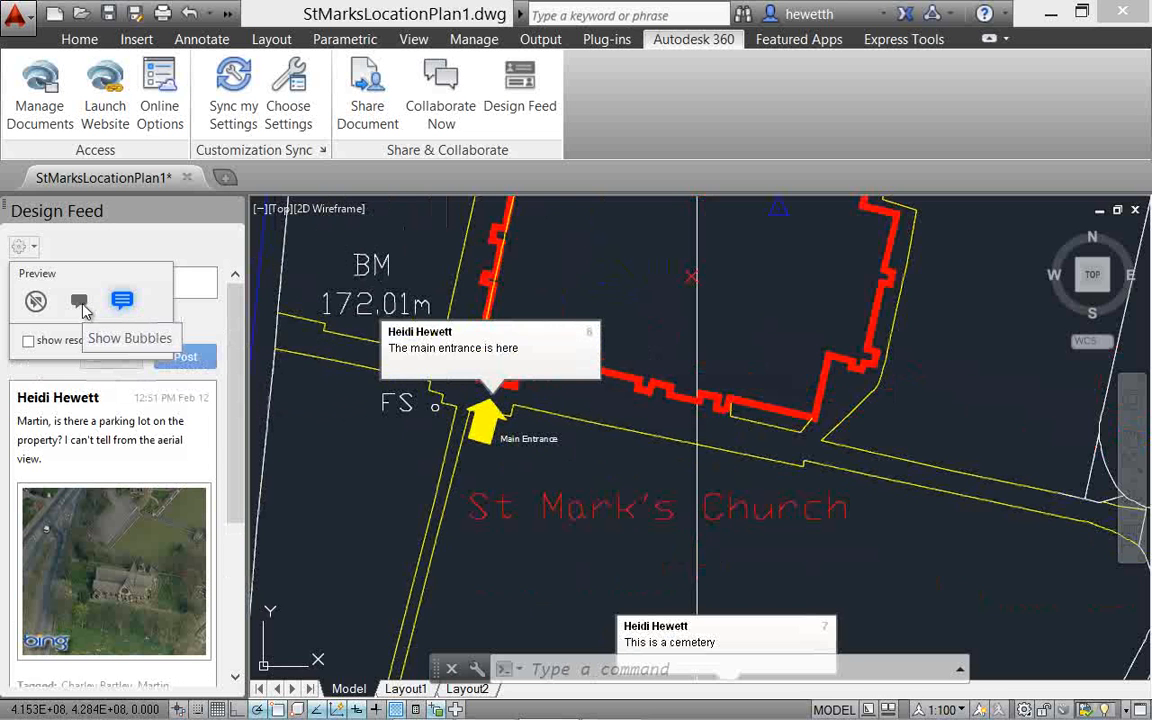